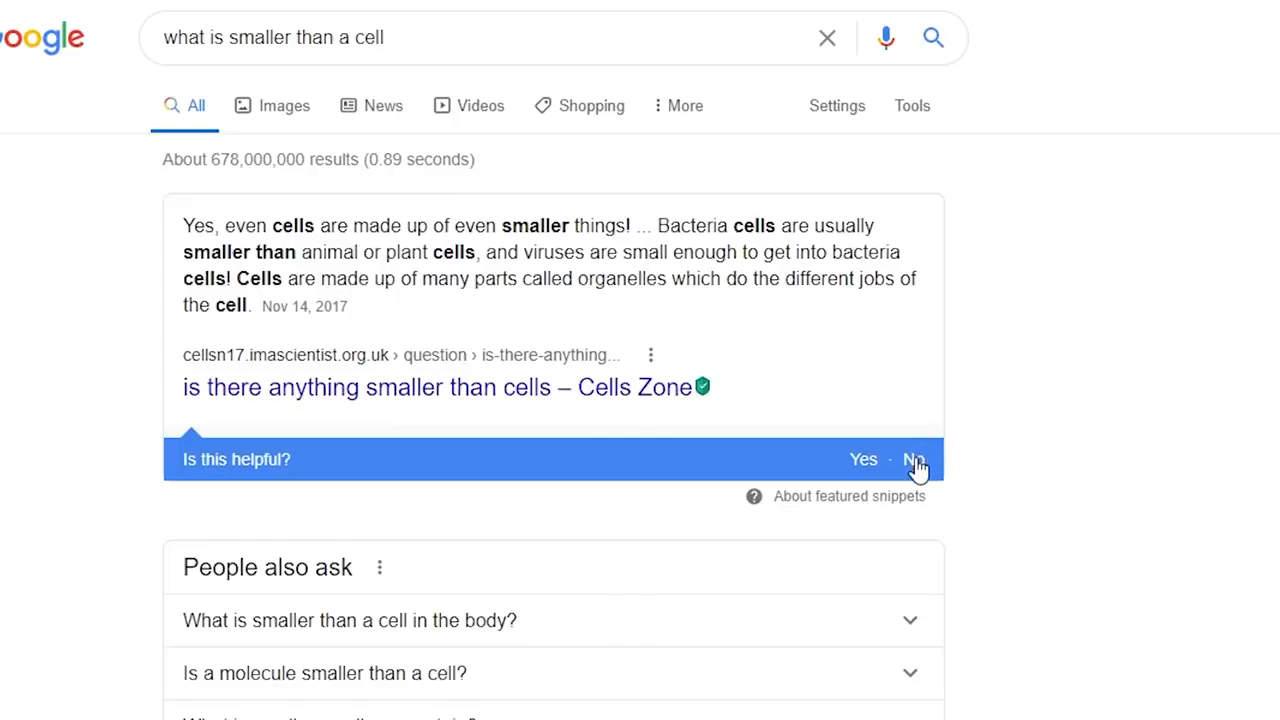
Step: Select the word Quarks in the featured snippet for 'what is smaller than a neutron'
{"action": "left_click", "coordinate": [913, 459]}
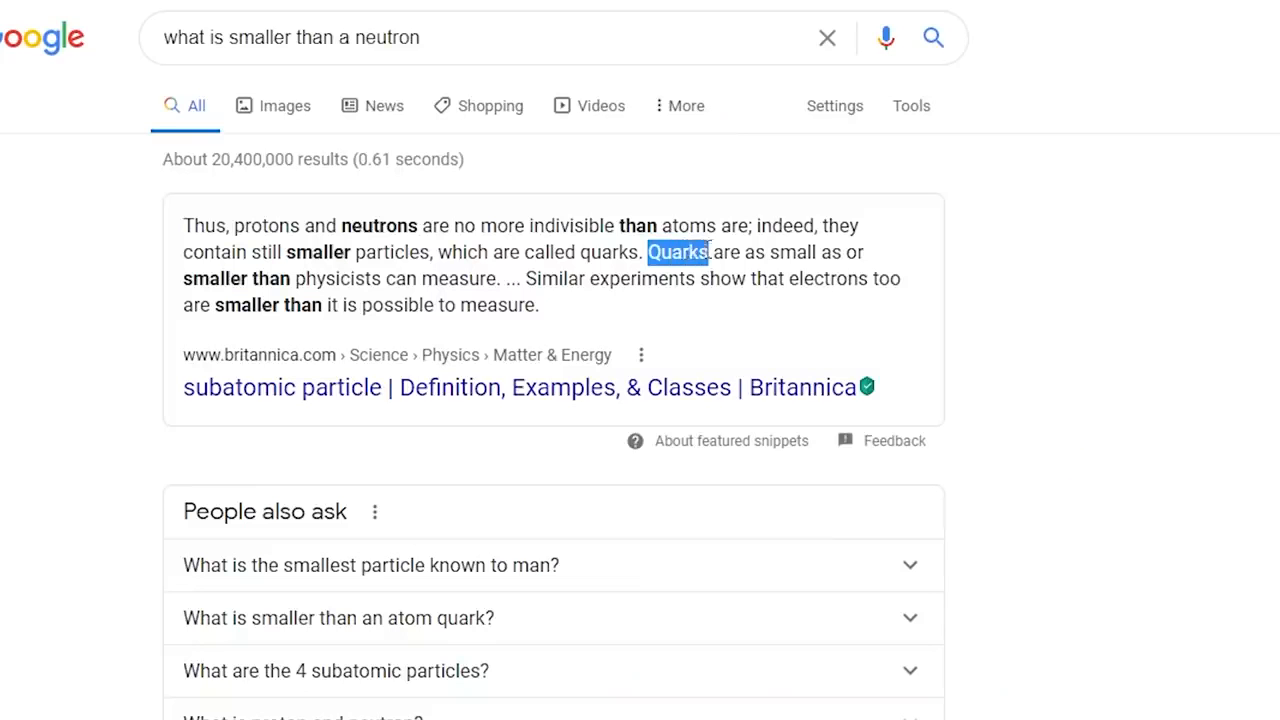
Step: Search Google for 'quarks' and view its Dictionary card and knowledge panel
{"action": "left_click", "coordinate": [676, 252]}
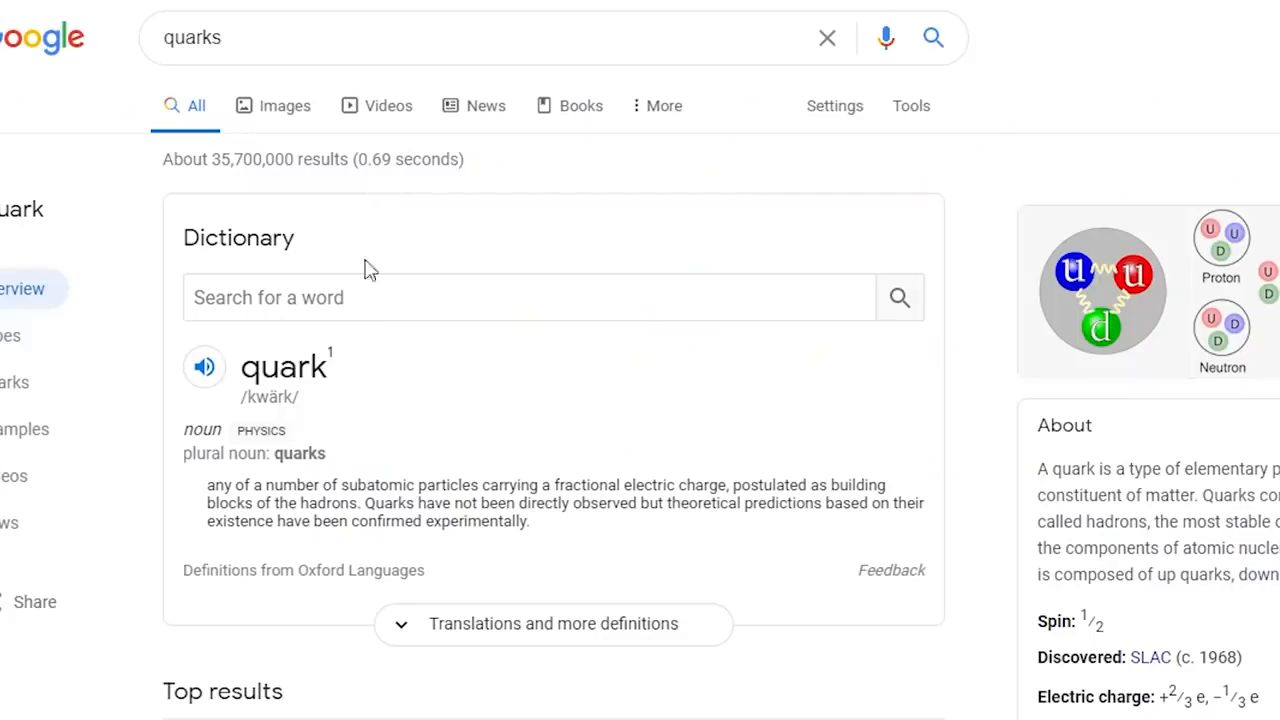
{"action": "left_click", "coordinate": [284, 105]}
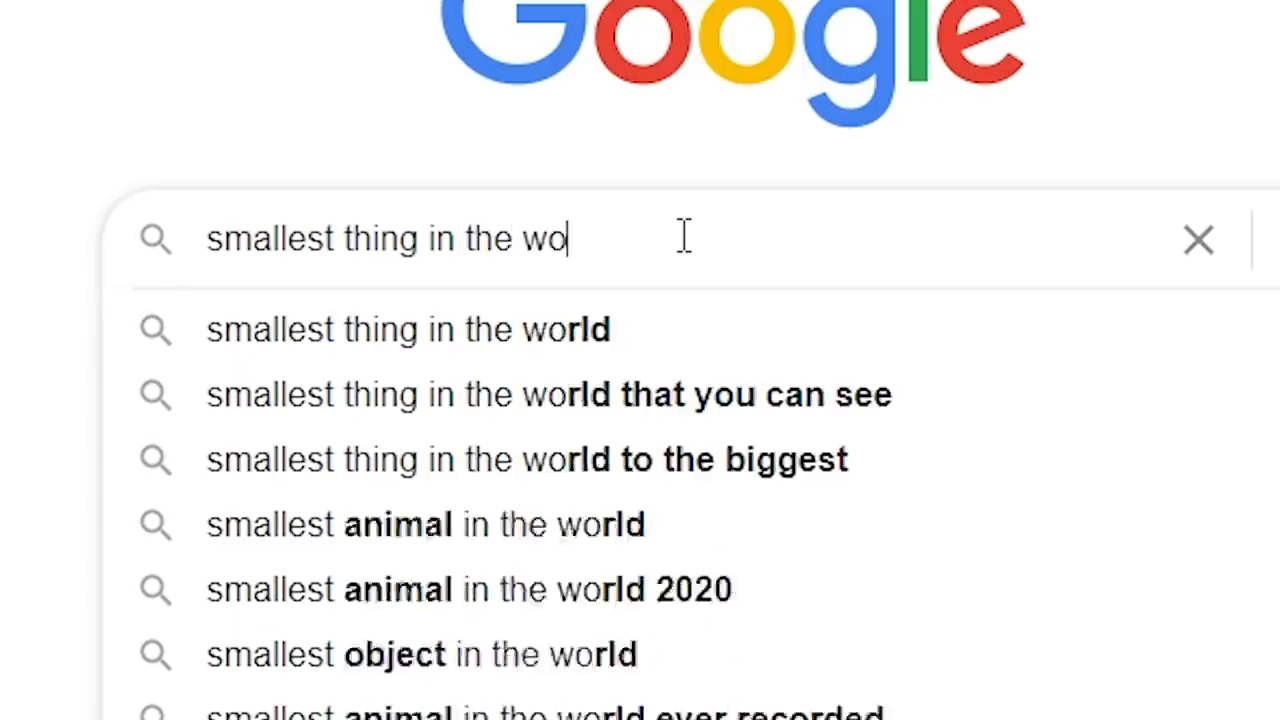
Step: Finish typing 'smallest thing in the world' in the Google search box
{"action": "type", "text": "rld"}
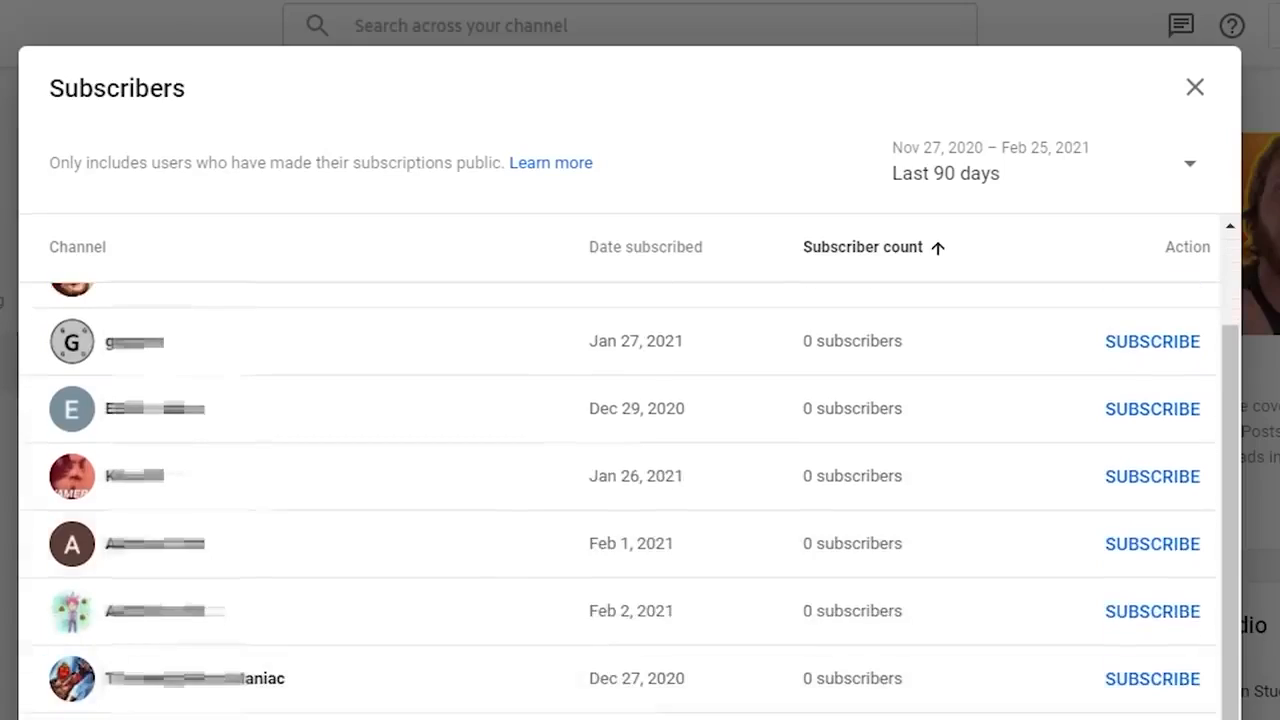
Step: Scroll through the channel's last-90-days subscribers list
{"action": "scroll", "scroll_direction": "down", "scroll_amount": 3}
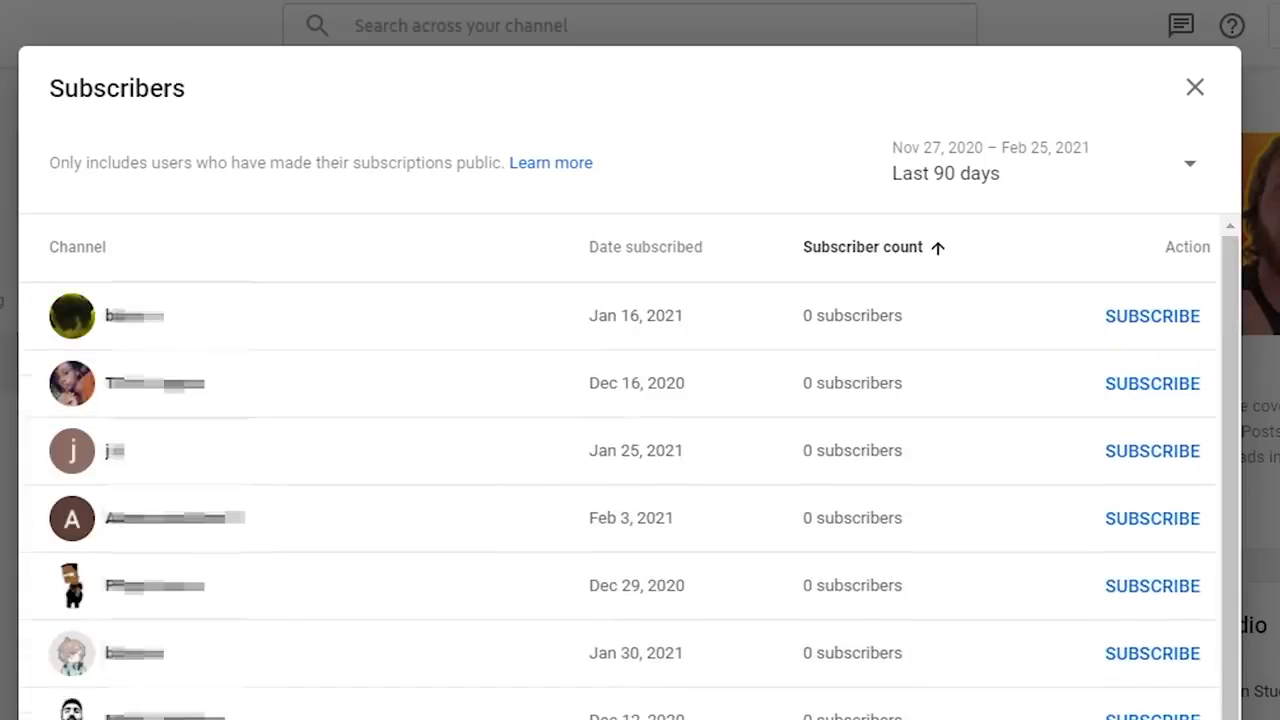